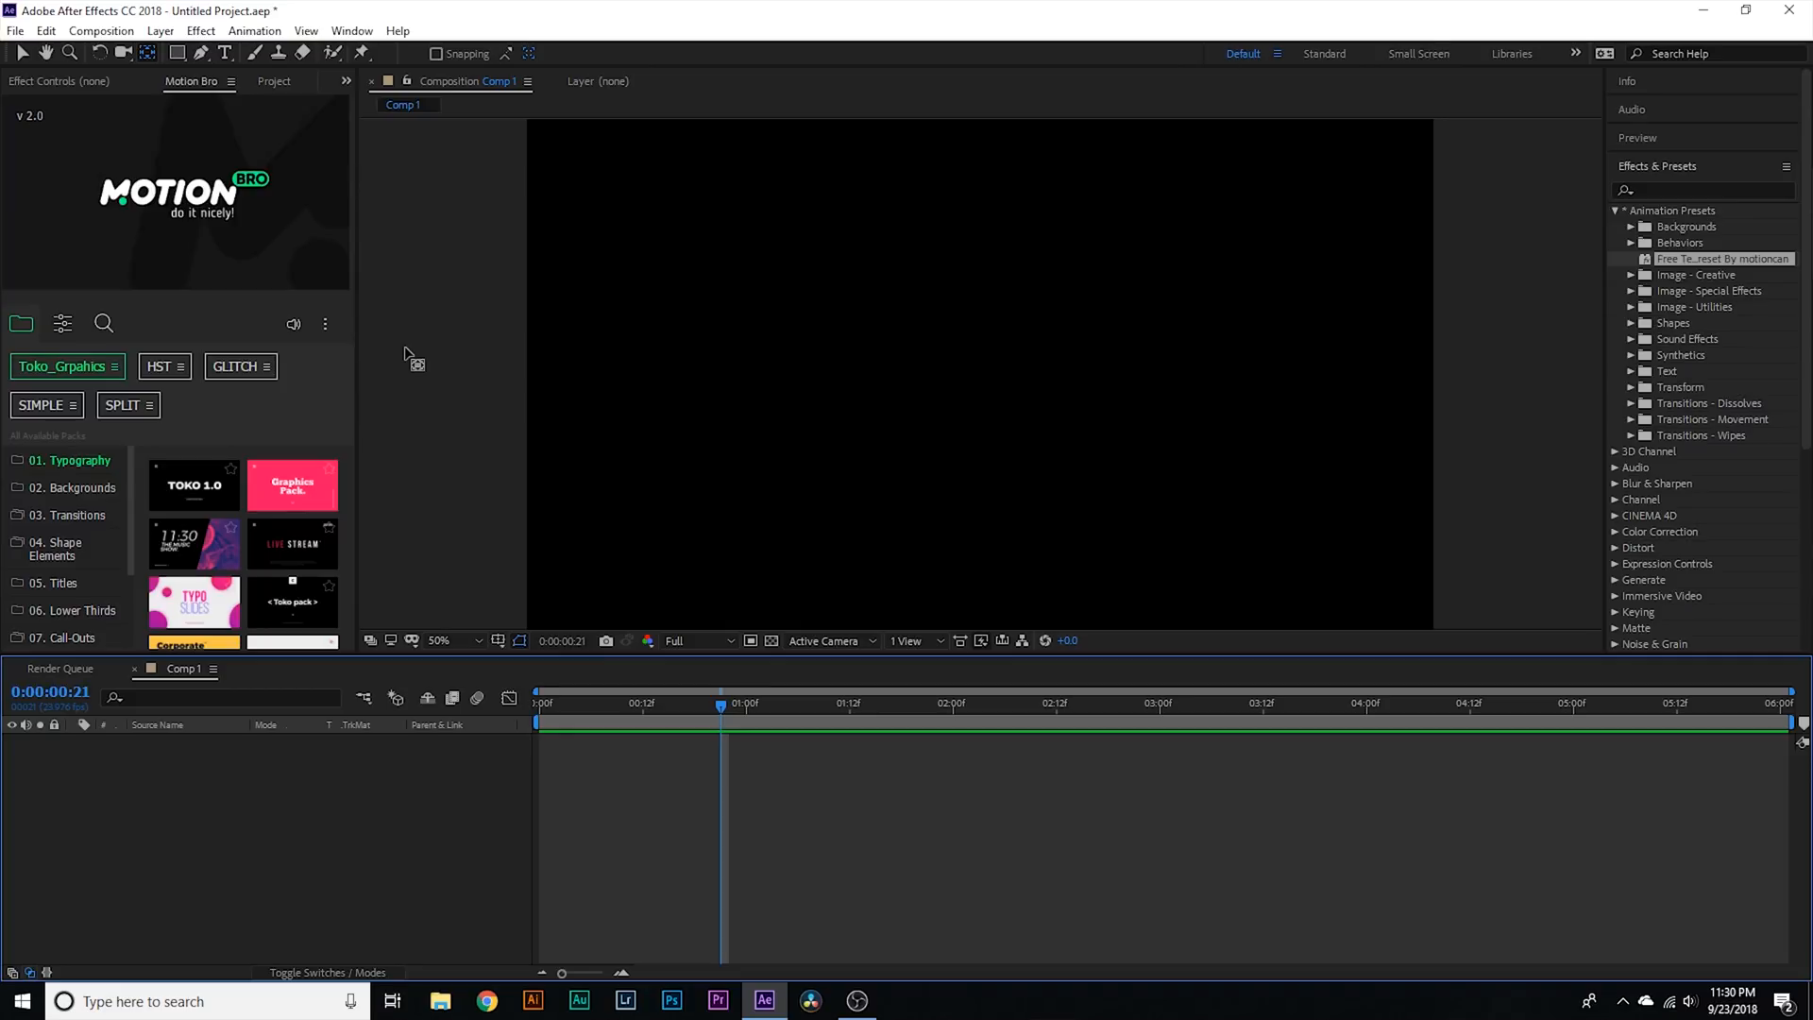
mouse_move(416, 393)
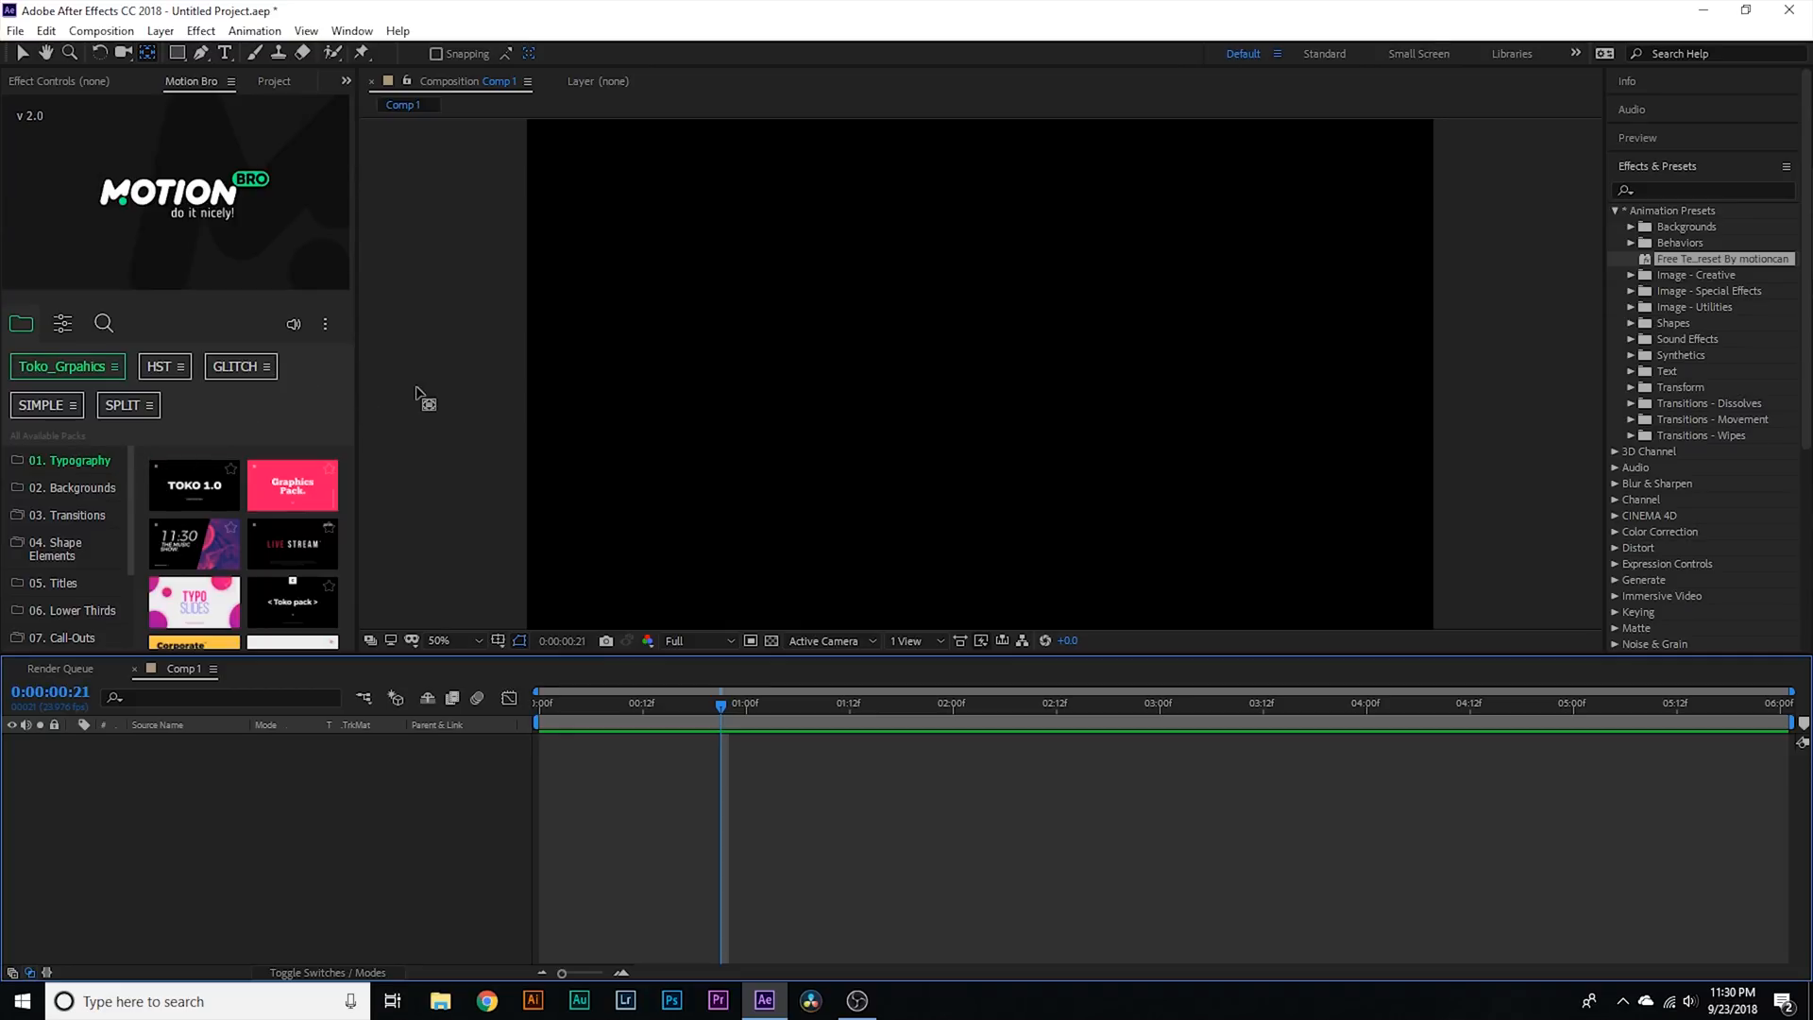
mouse_move(318, 316)
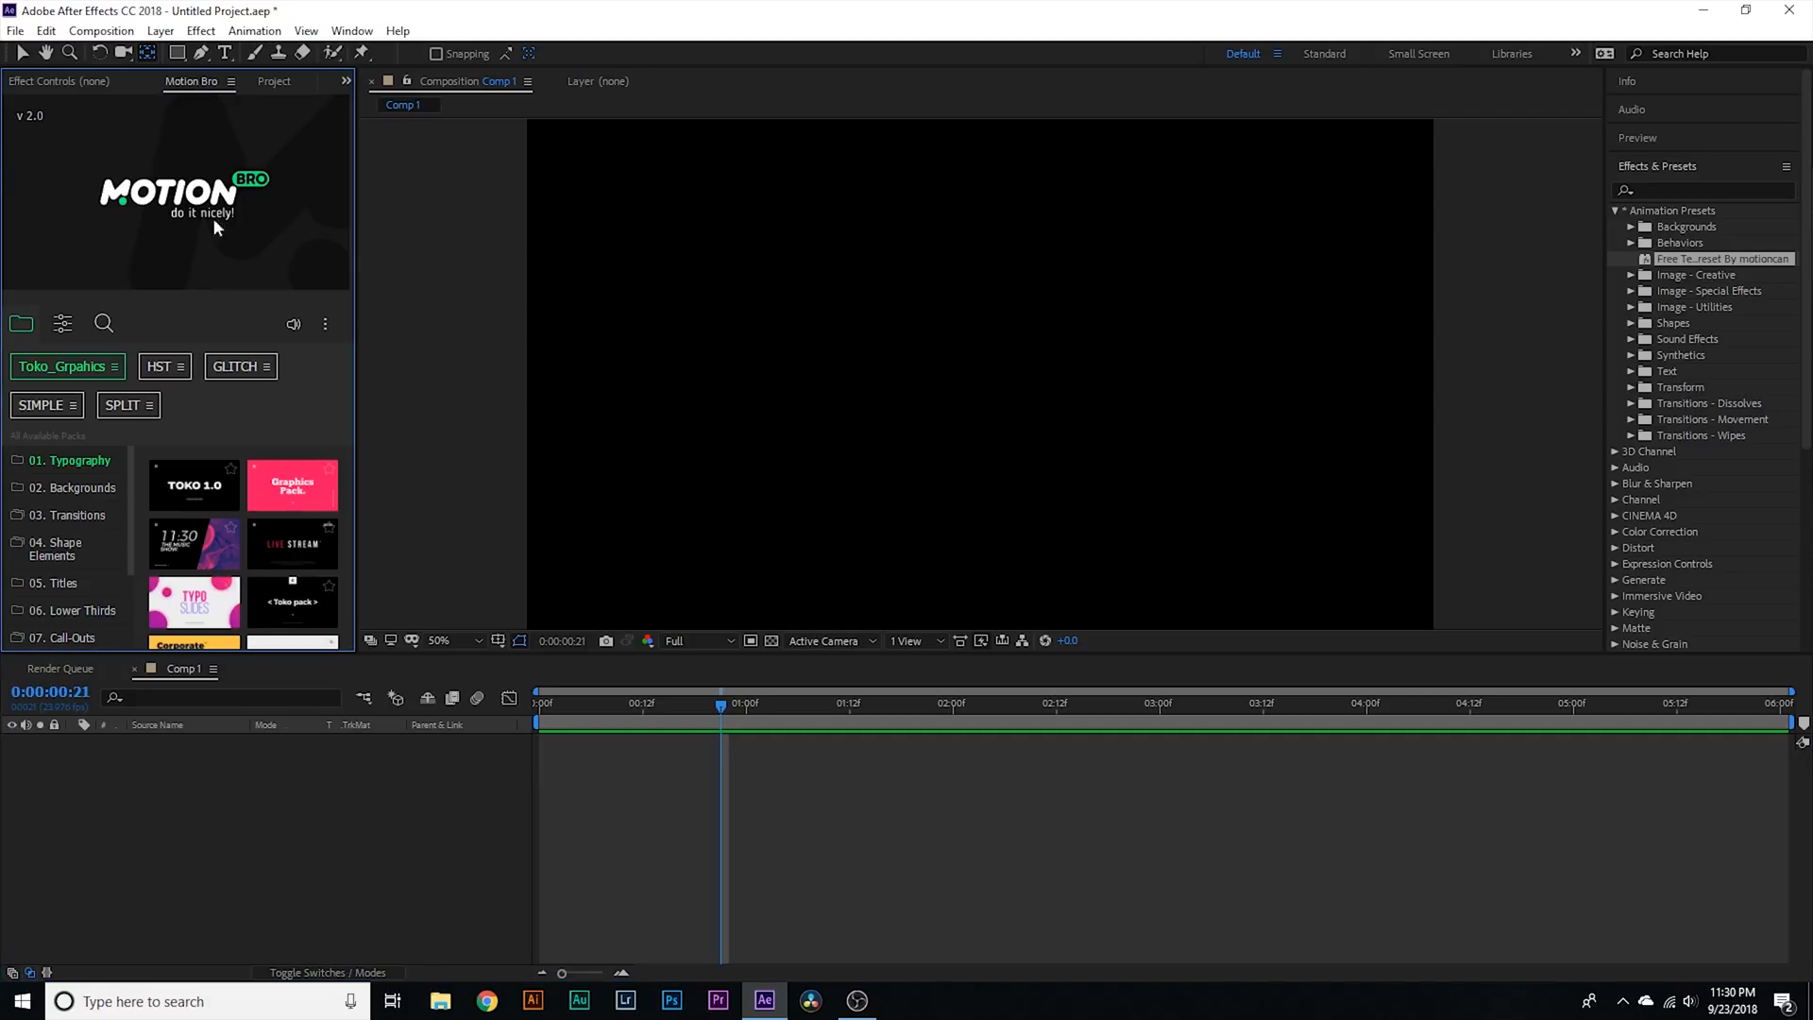
mouse_move(78, 555)
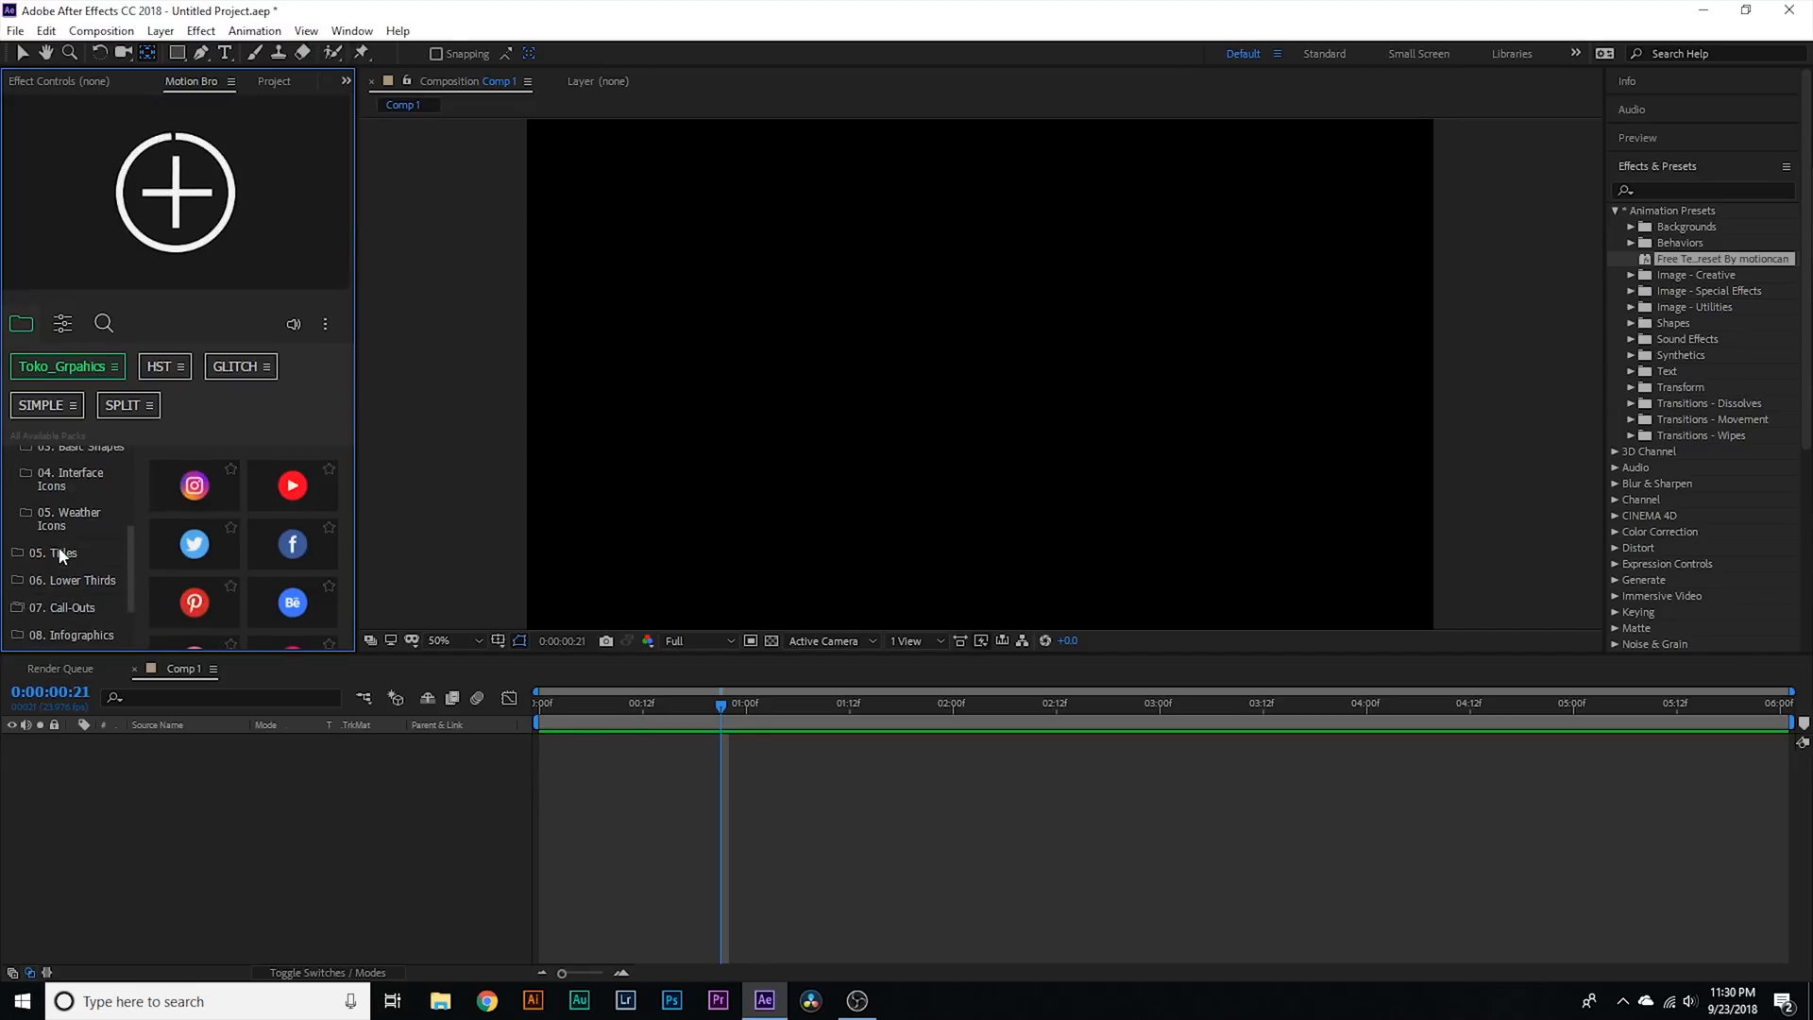
Step: Scroll the Motion Bro category list to reach 04. Shape Elements > 01. Social Media
scroll(up, 3)
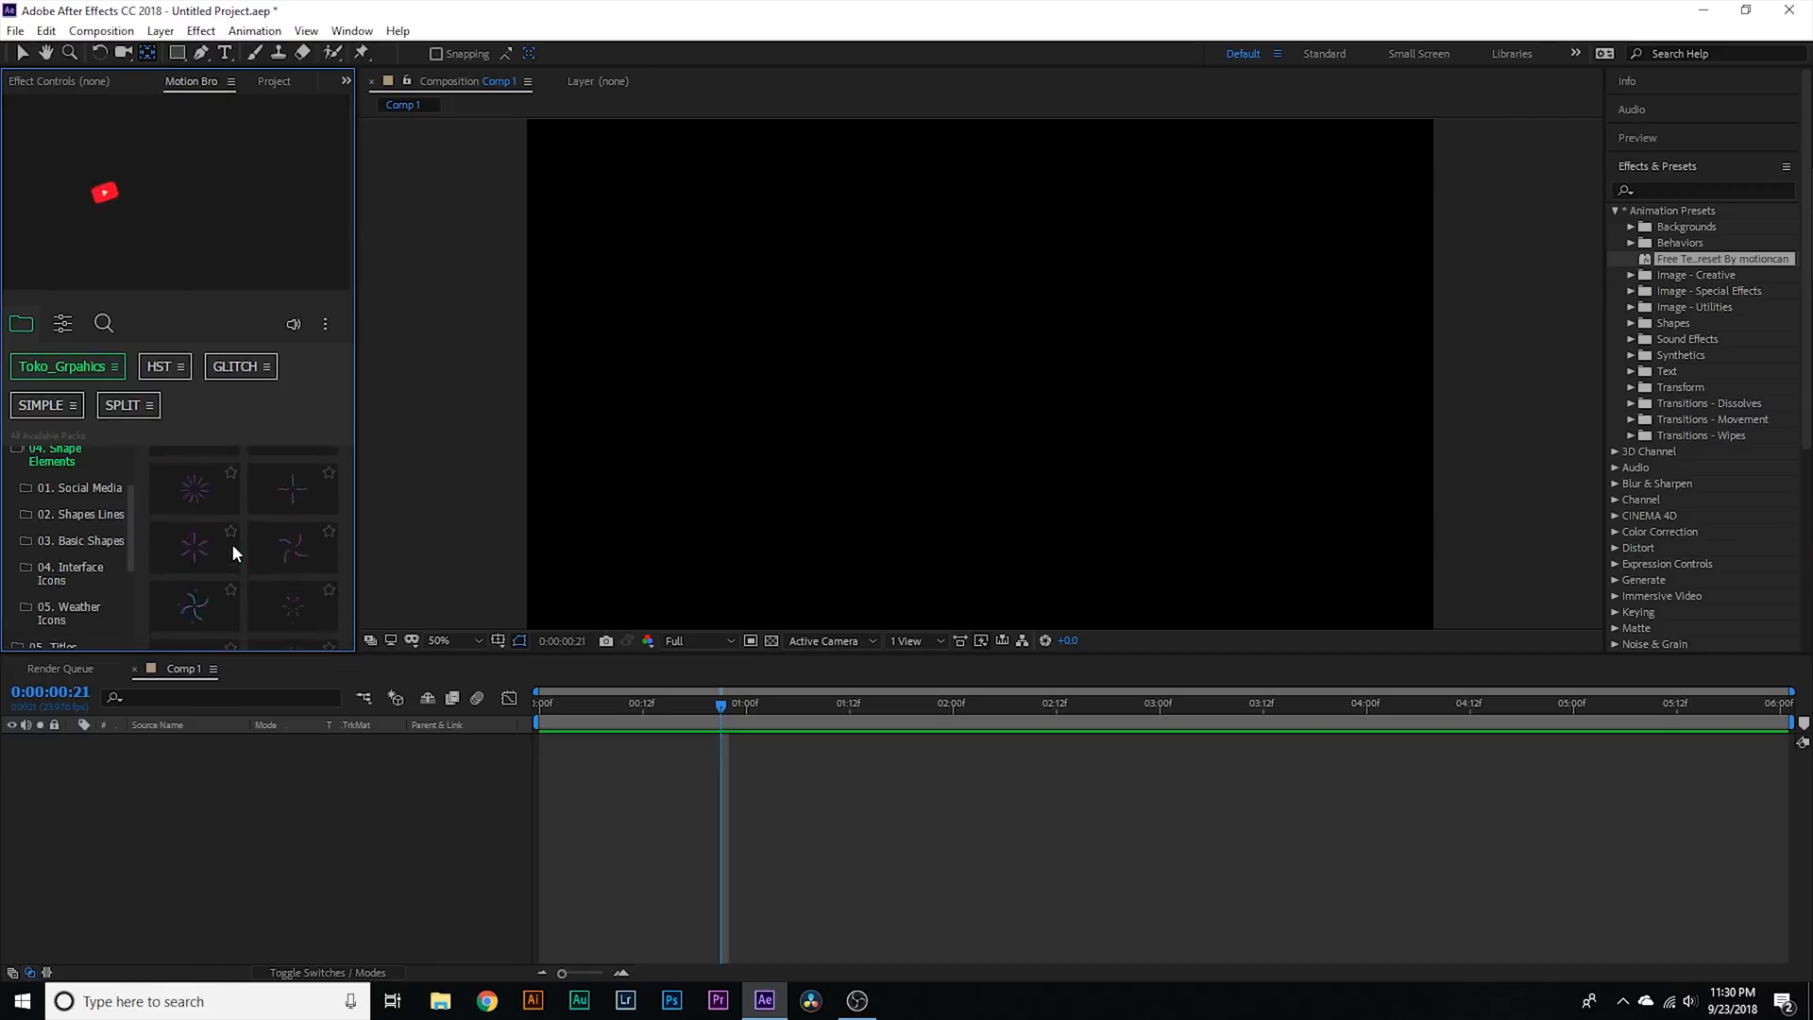
click(78, 487)
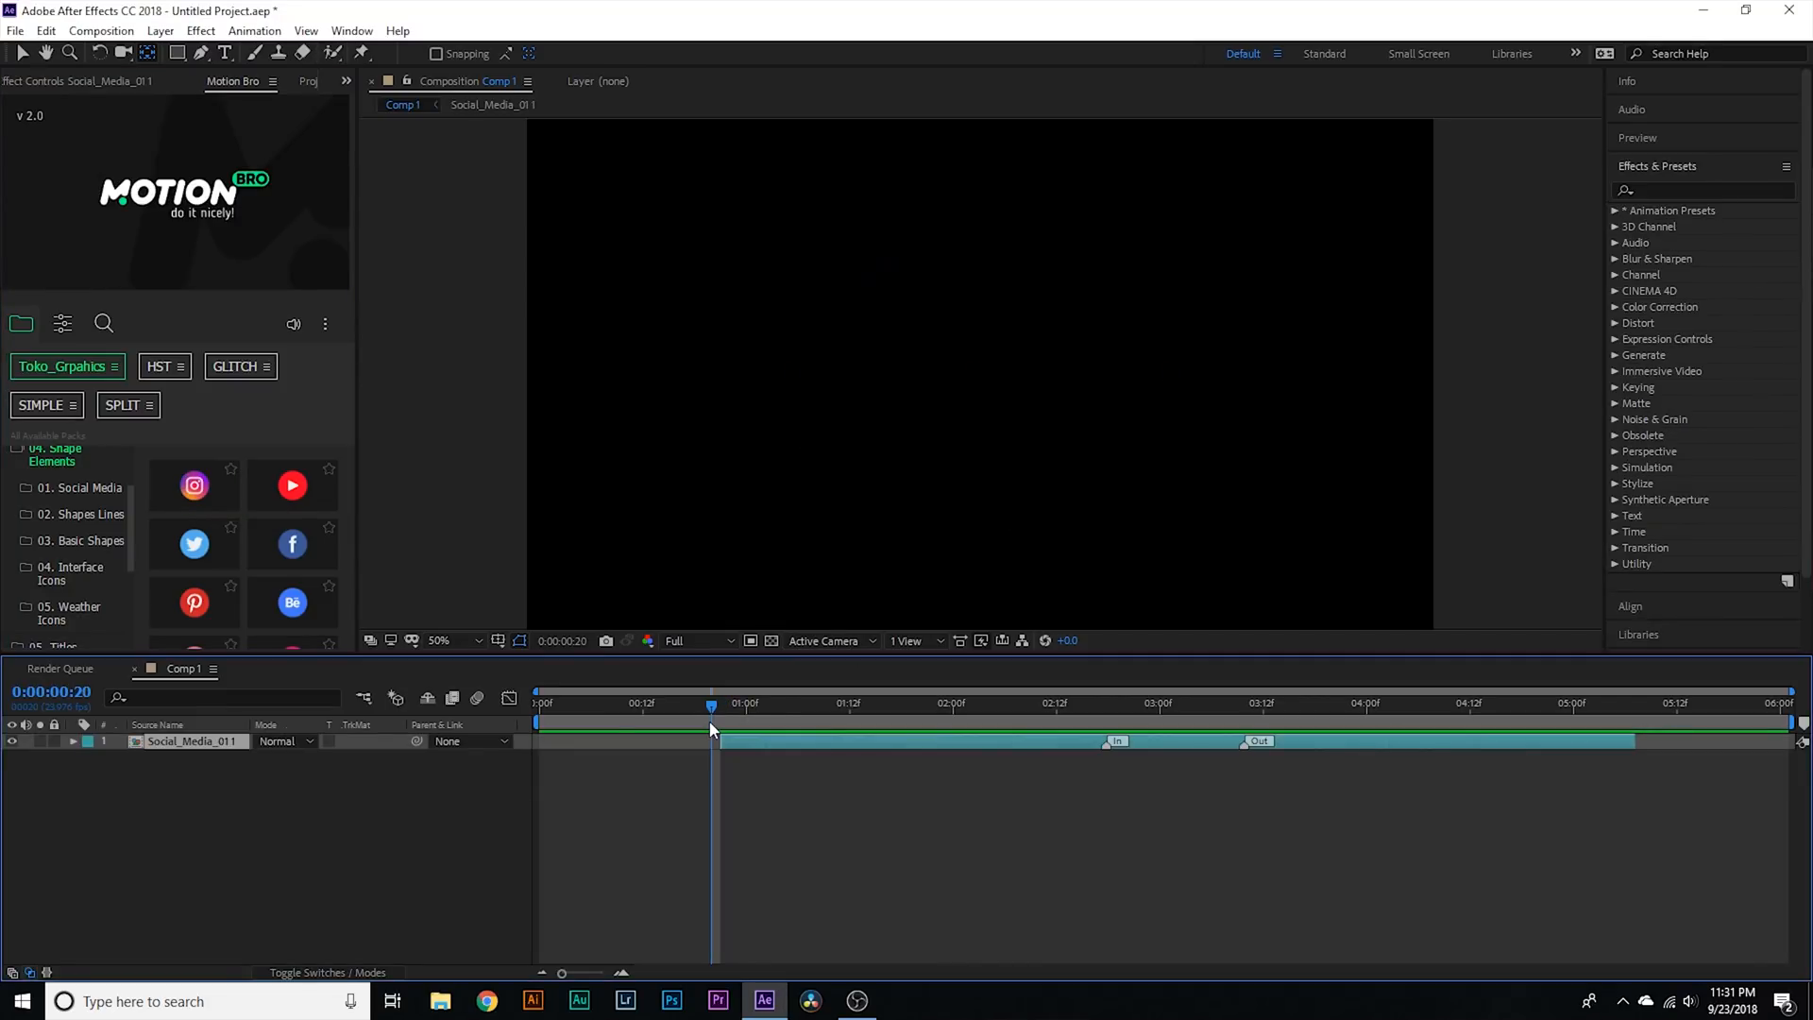
mouse_move(725, 717)
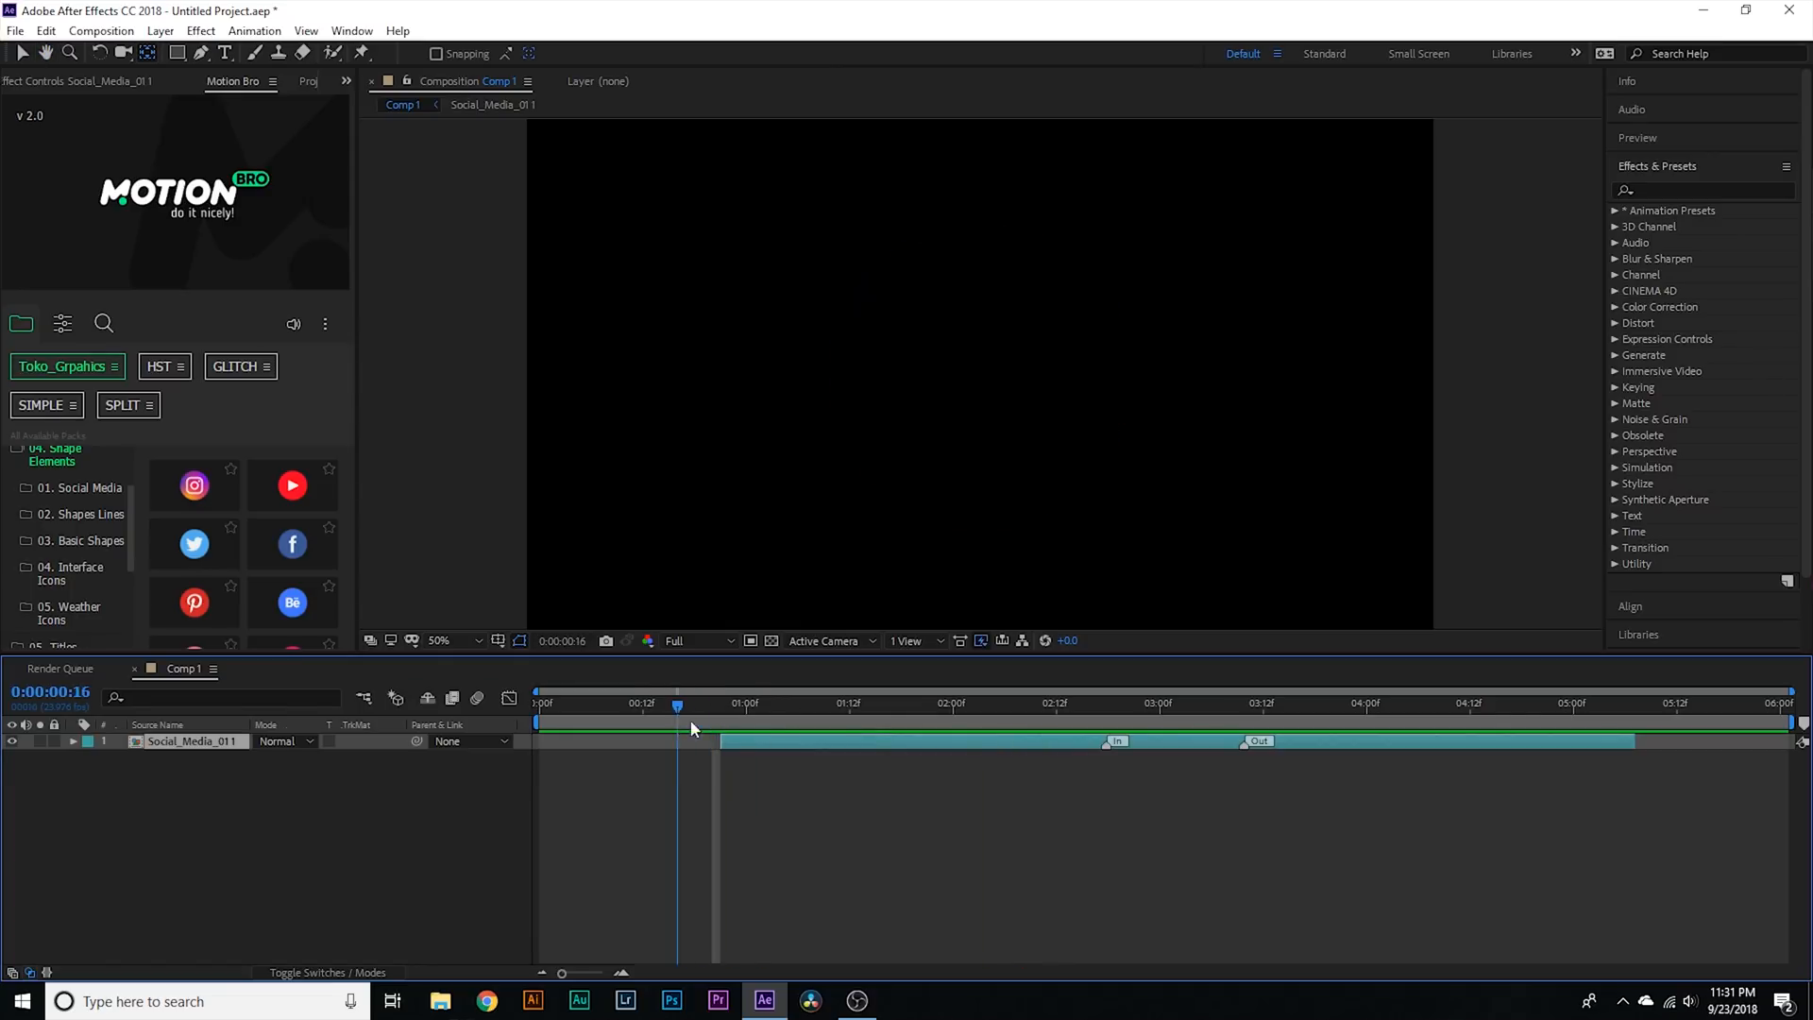
click(962, 702)
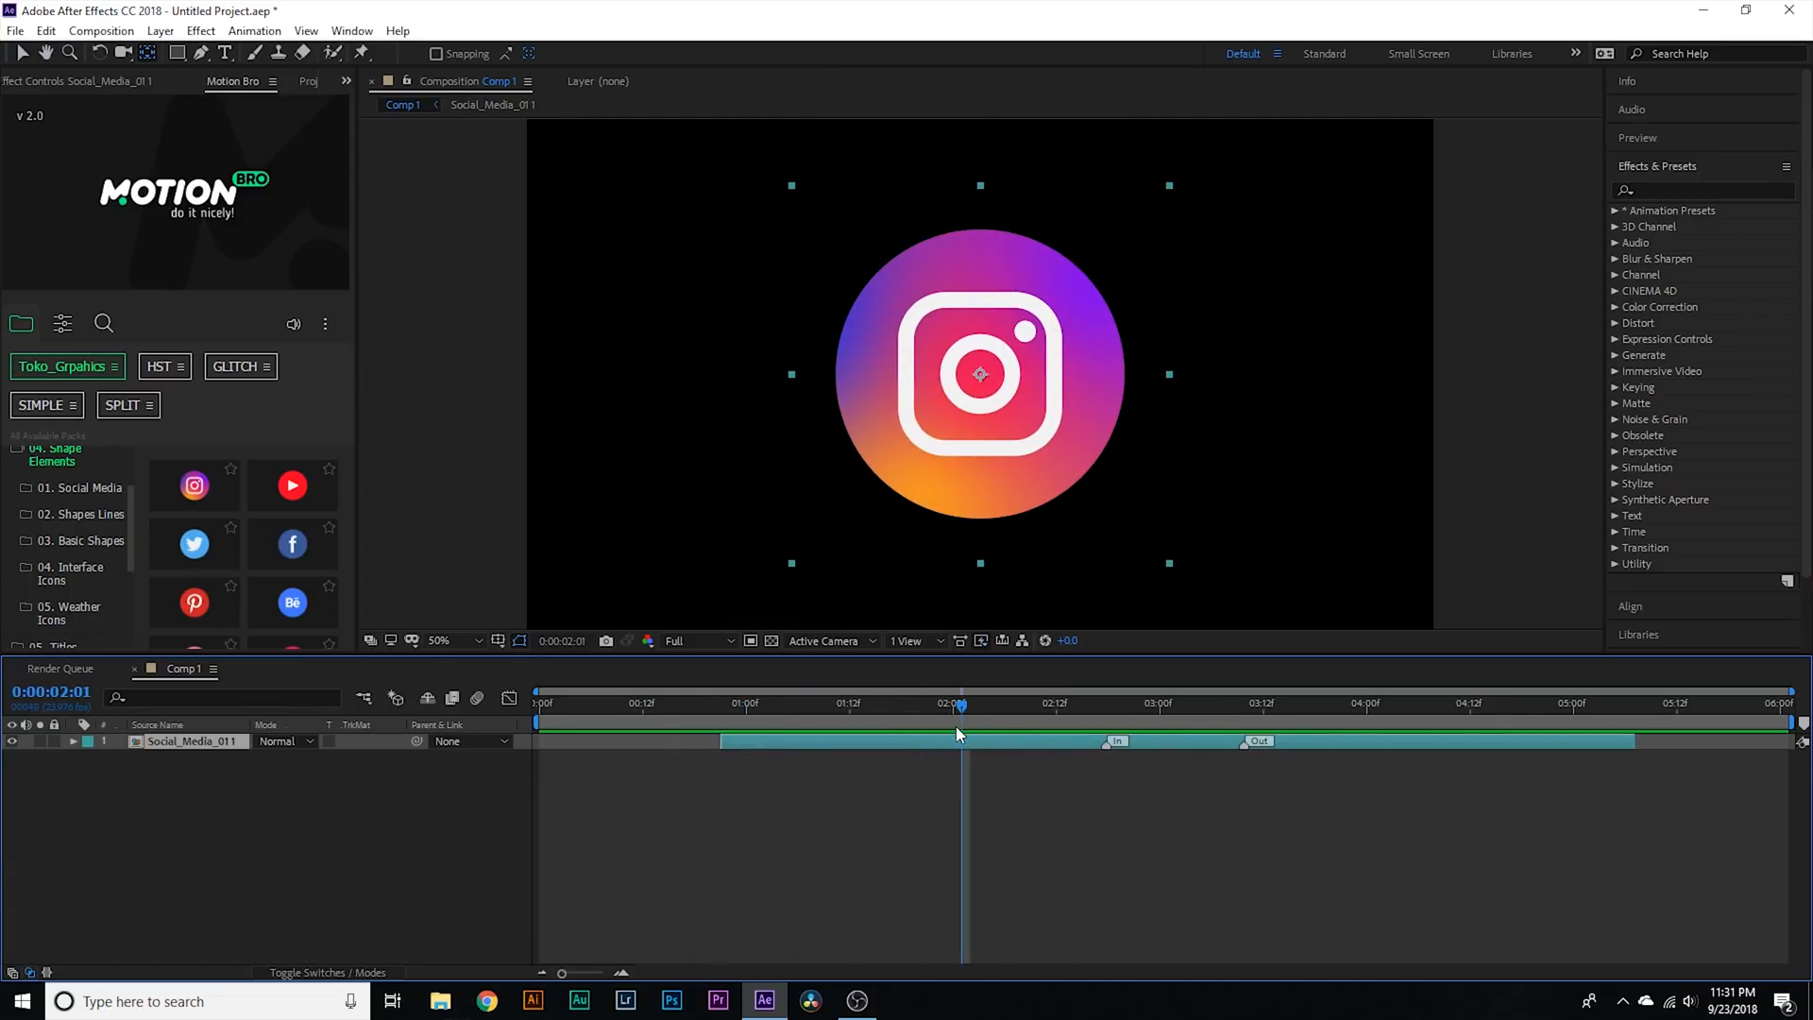
key(Delete)
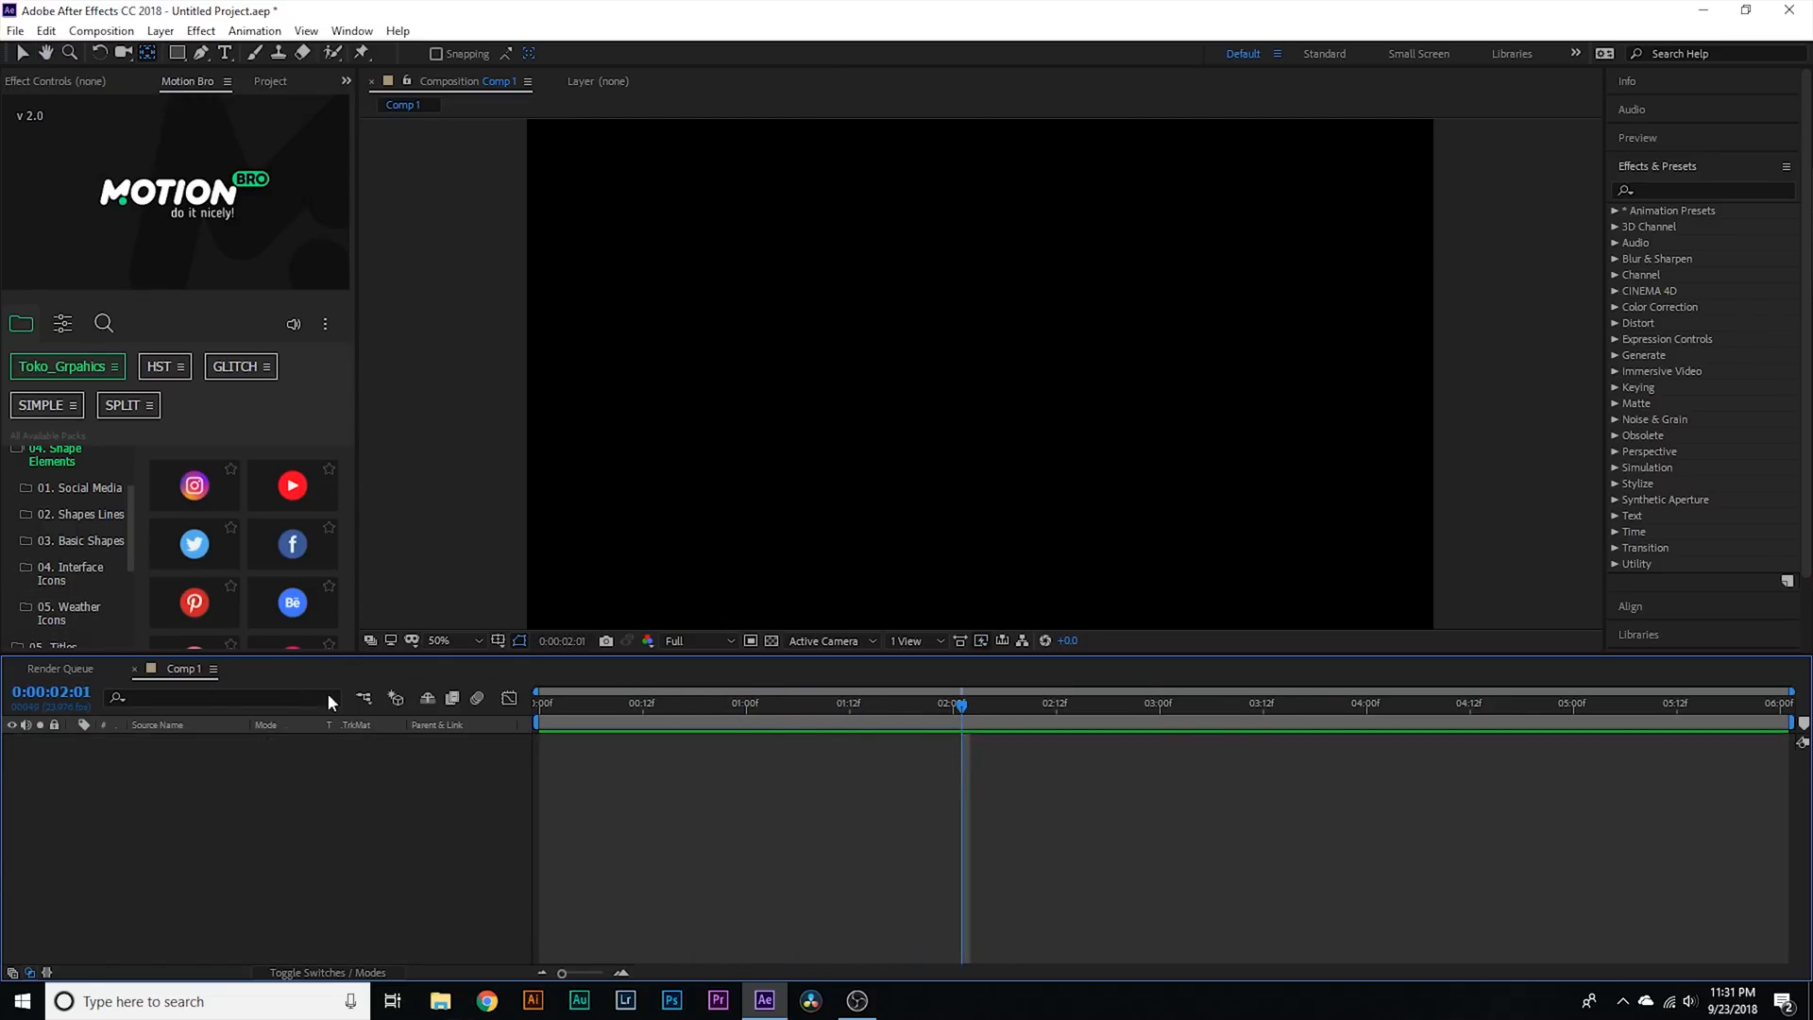
mouse_move(372, 779)
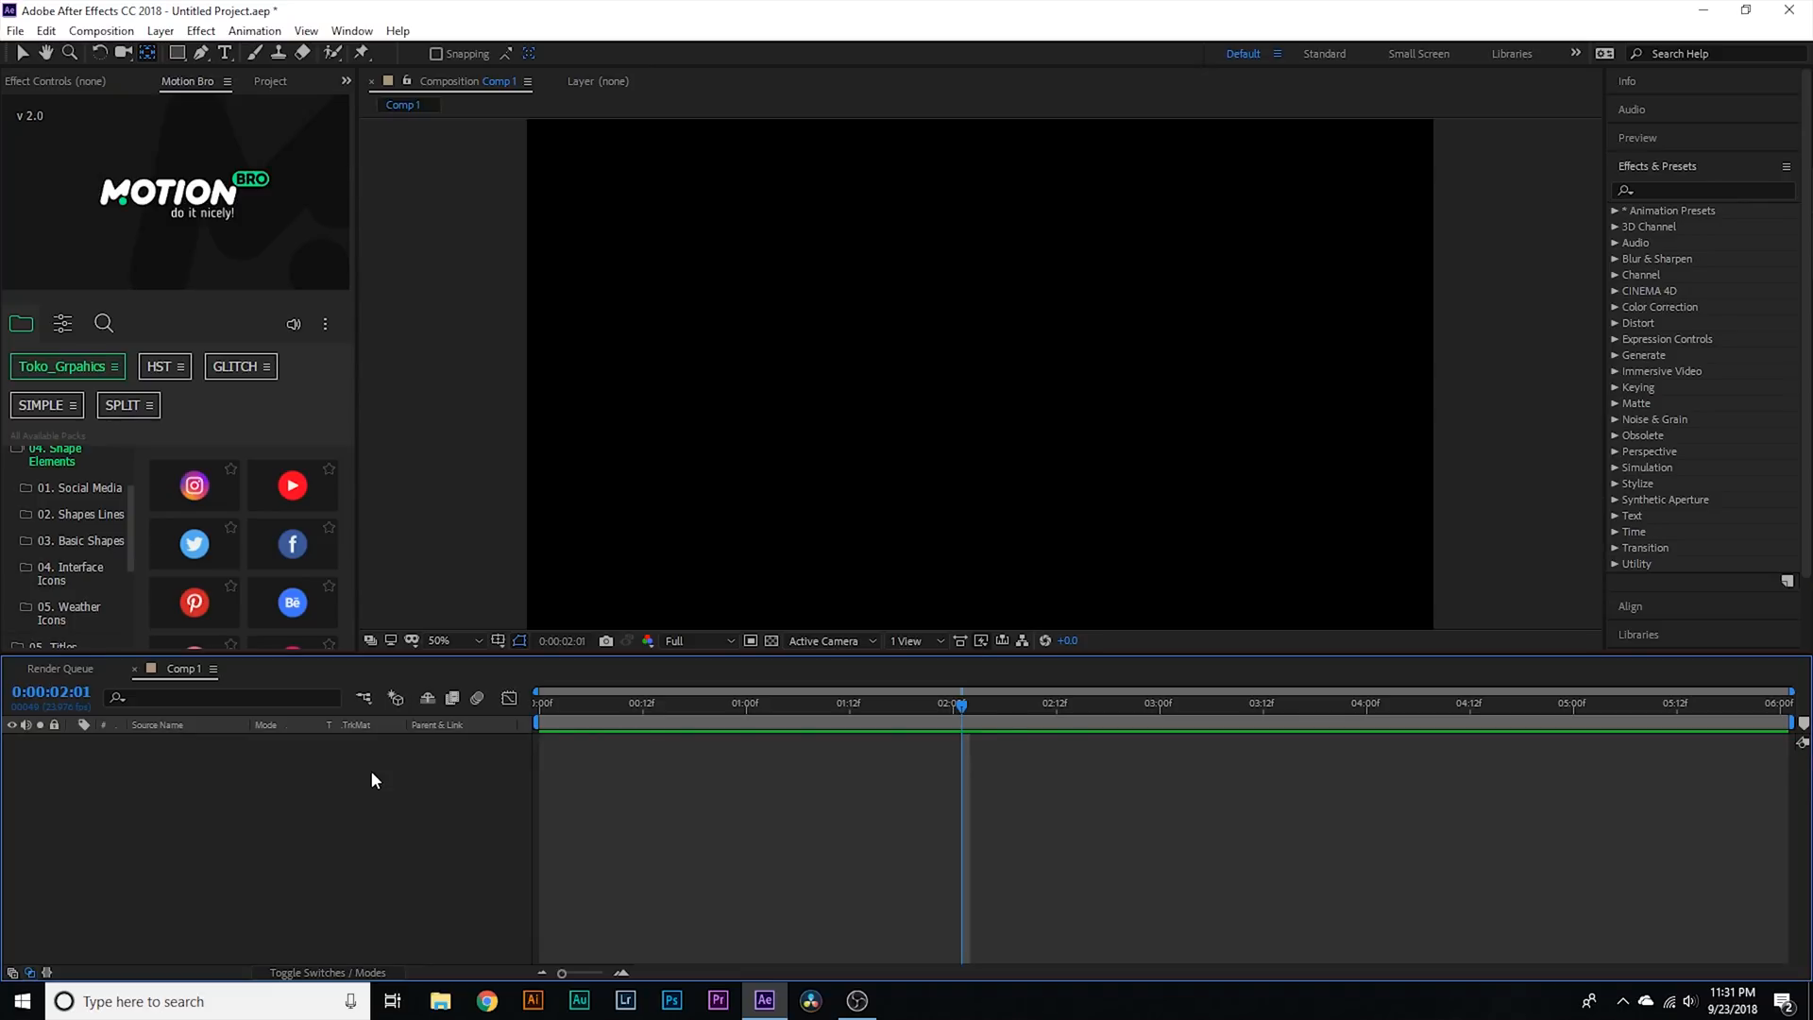
mouse_move(452, 584)
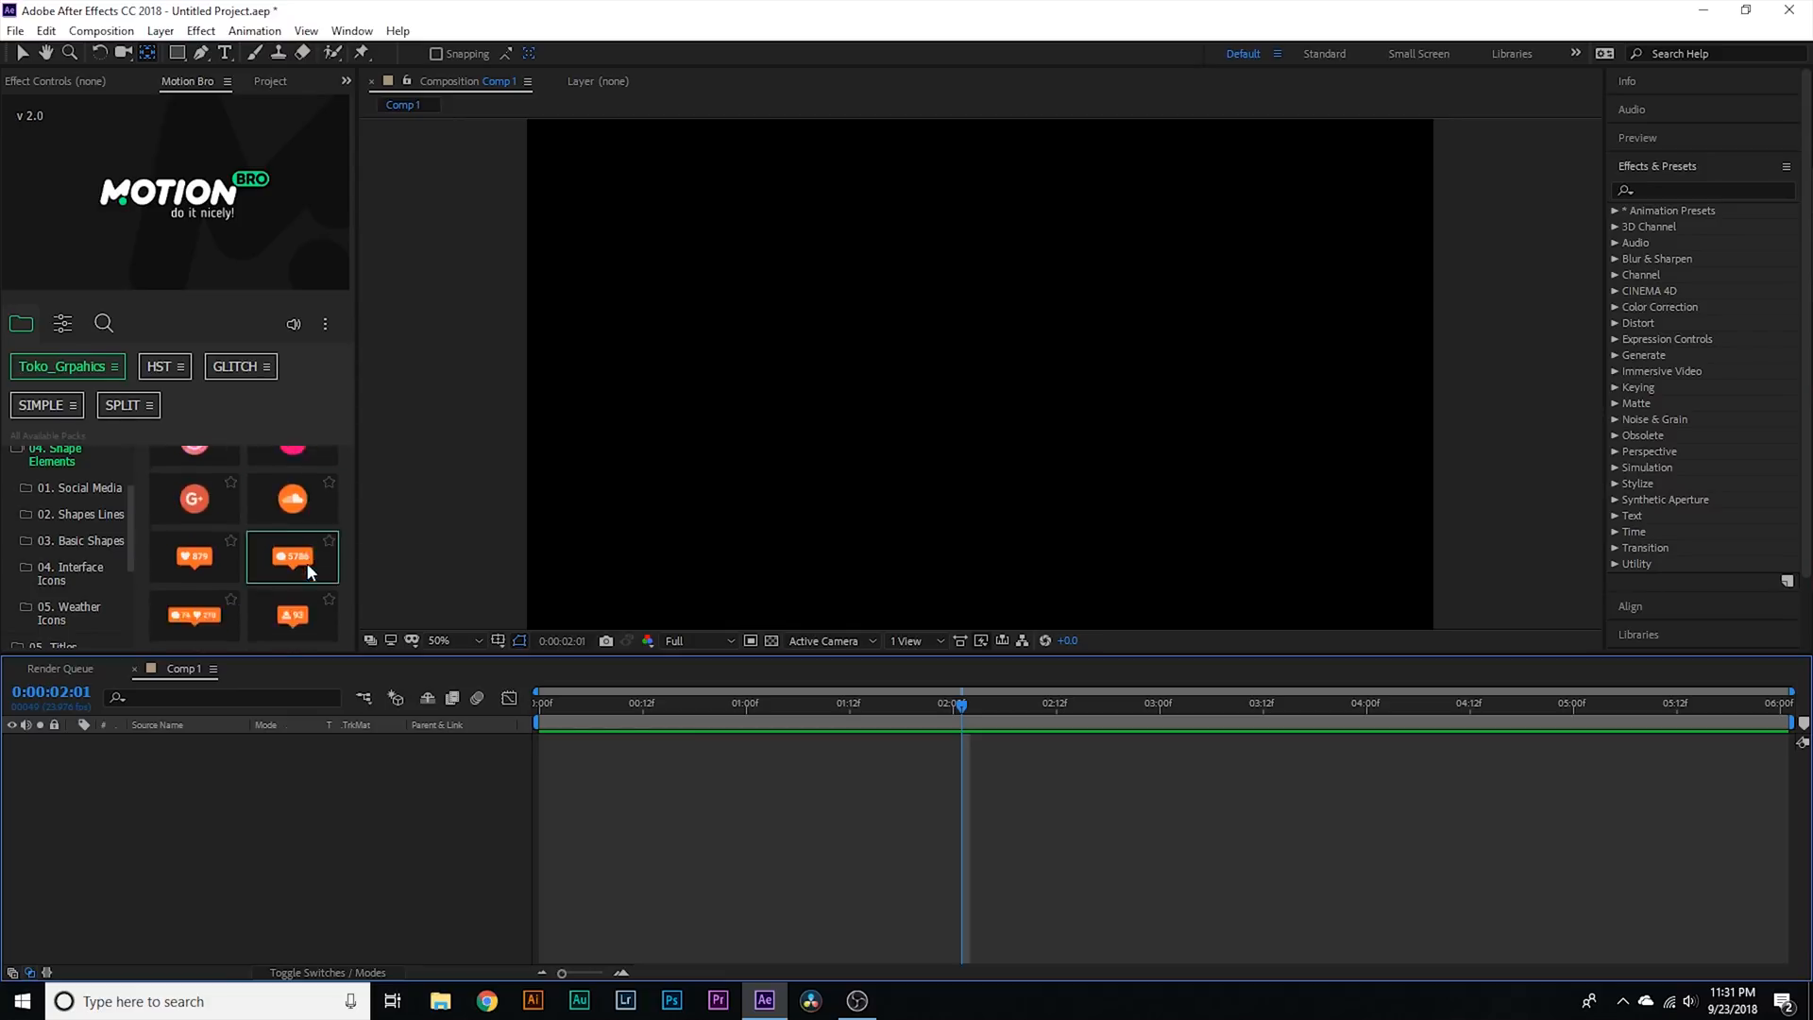
mouse_move(193, 552)
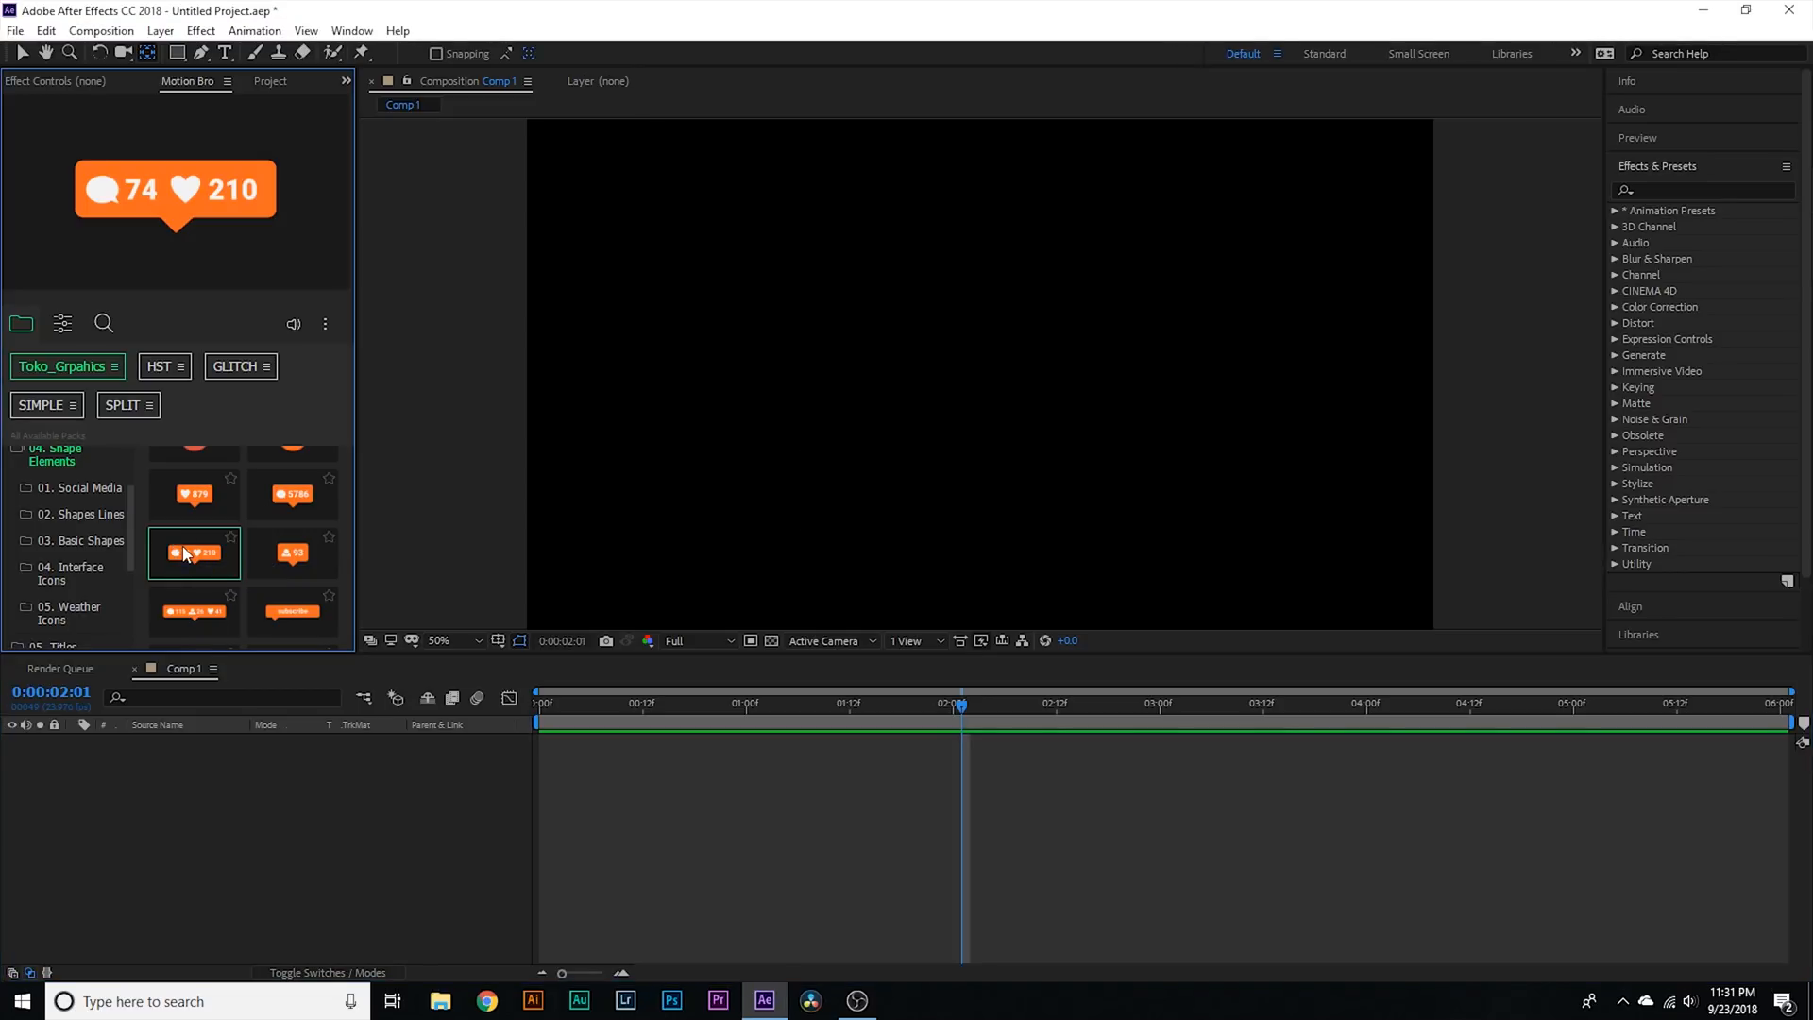
Step: Add the orange 74/210 comments-and-likes call-out preset to Comp 1
double_click(194, 553)
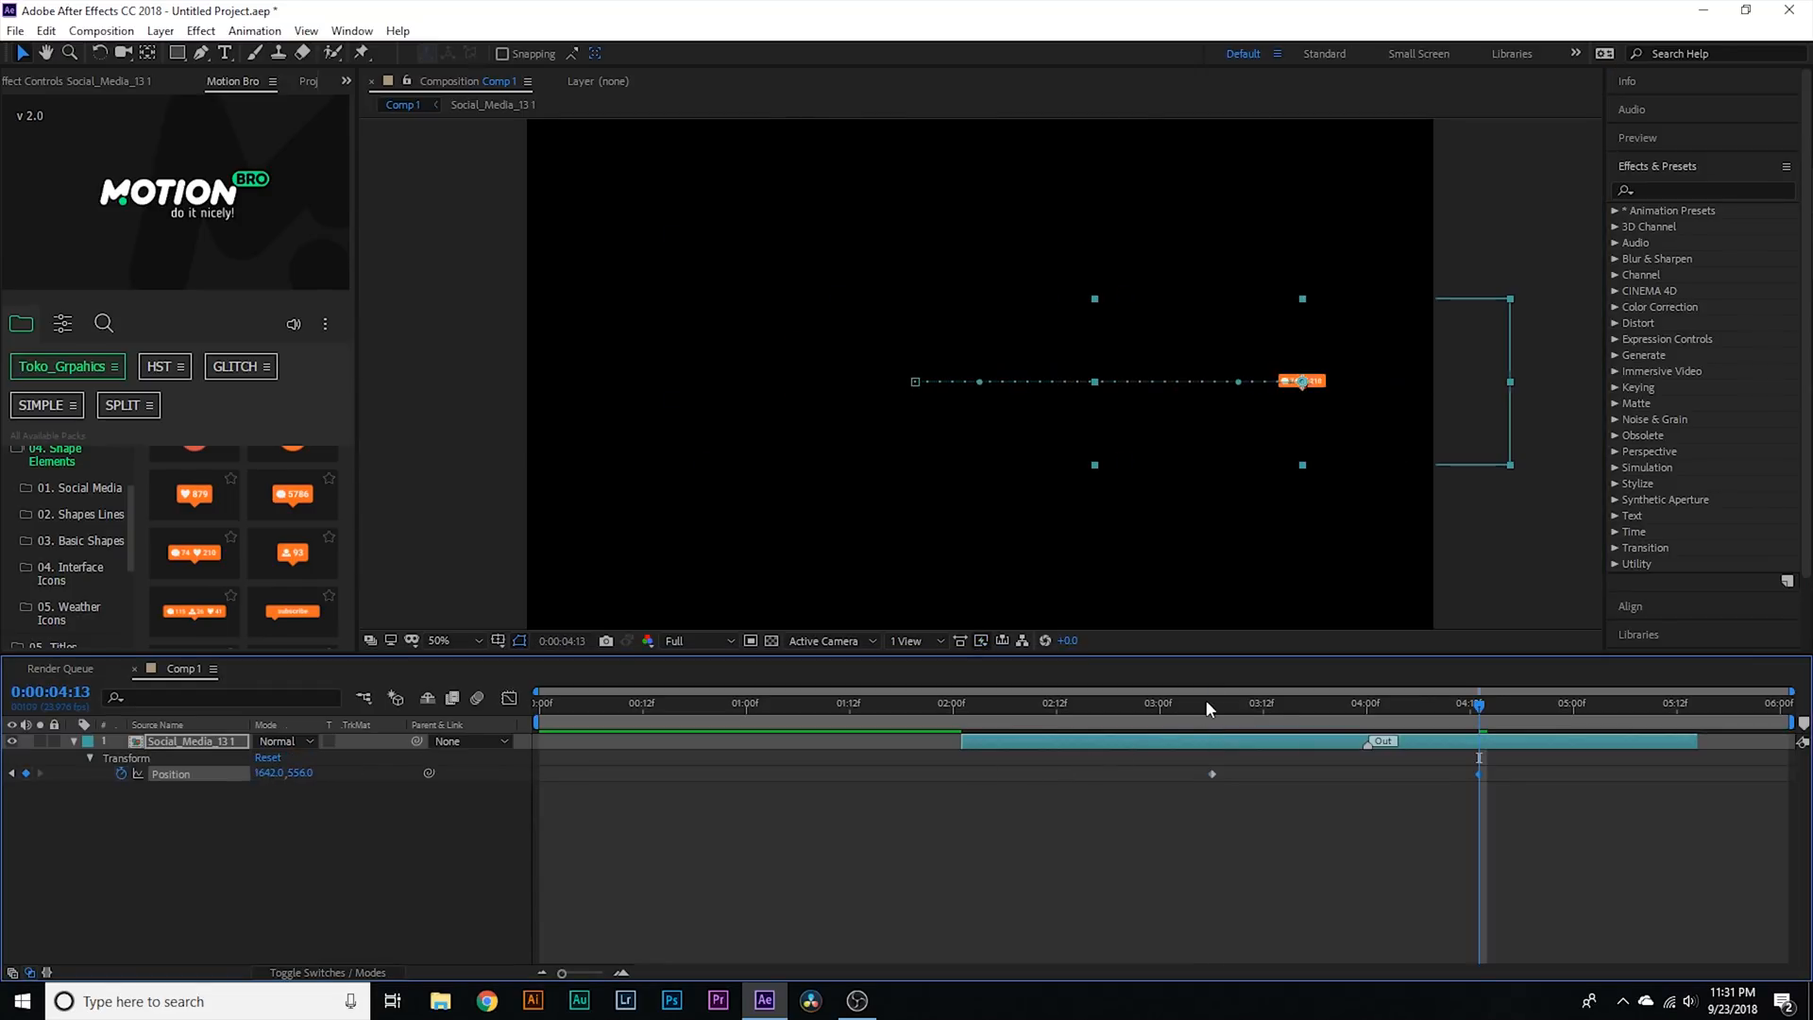
Step: Delete the Social_Media_13 call-out layer from the timeline, leaving Comp 1 empty
click(1382, 701)
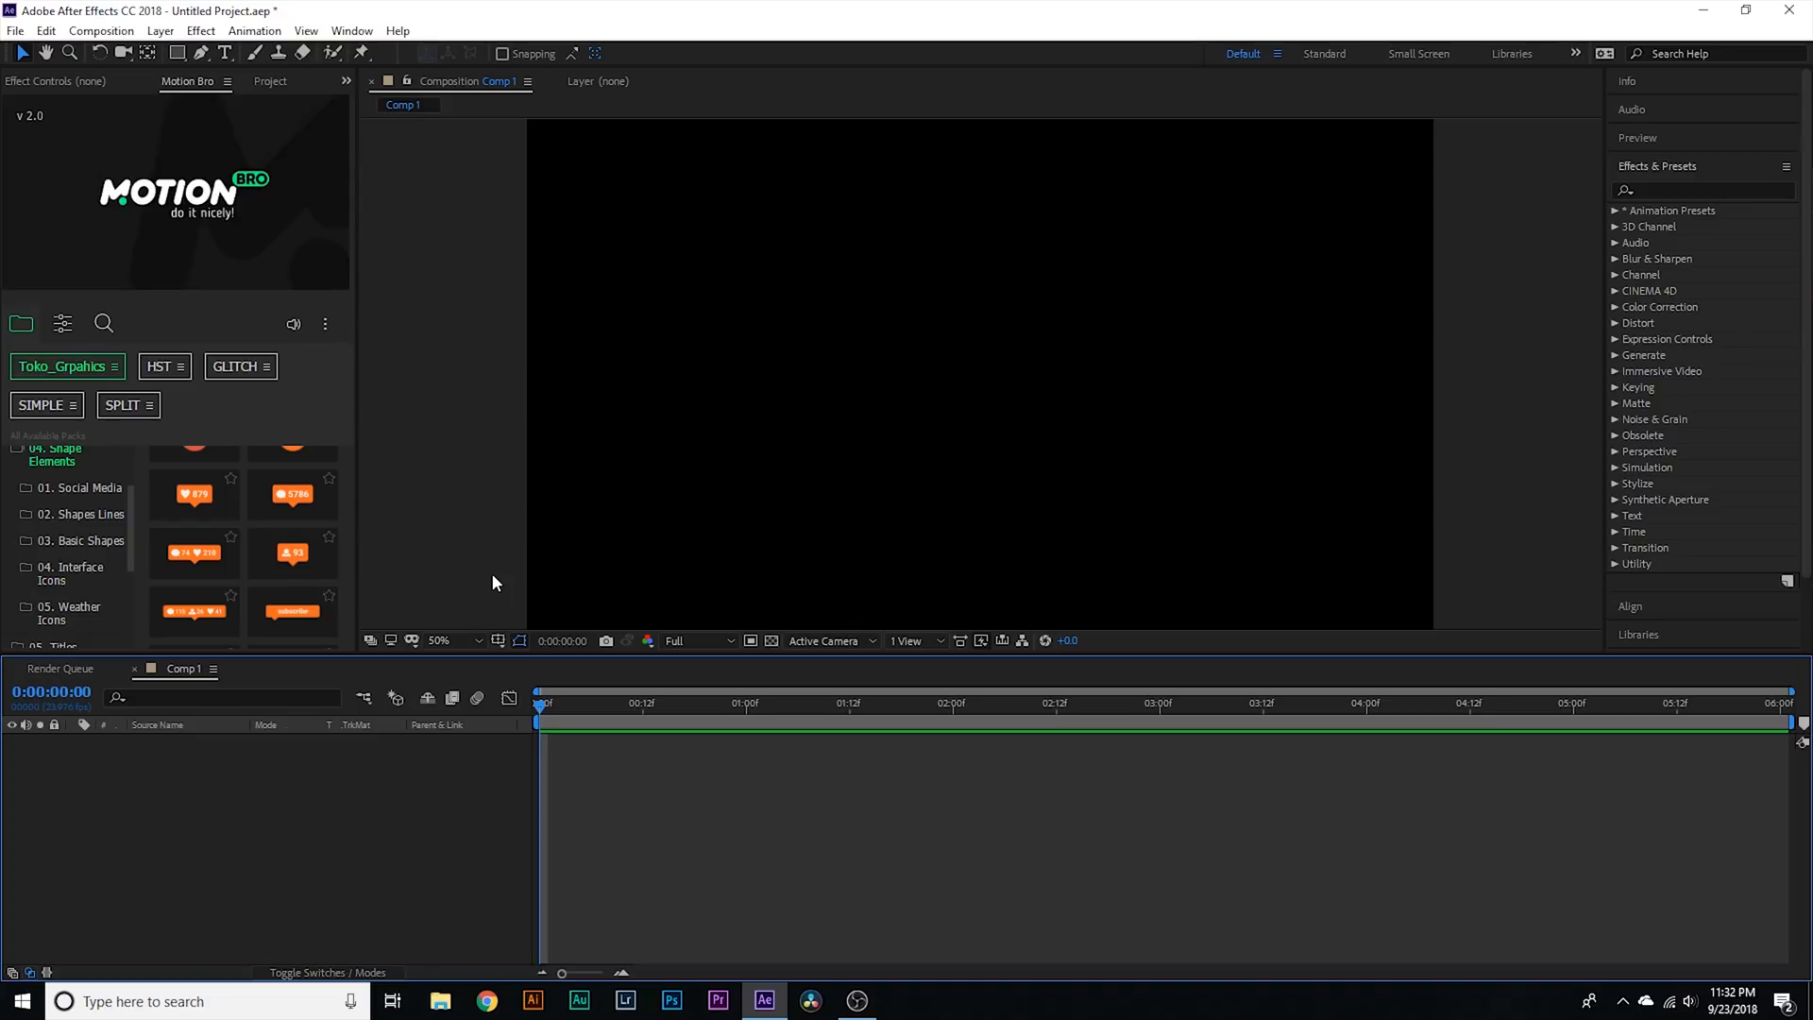
scroll(down, 3)
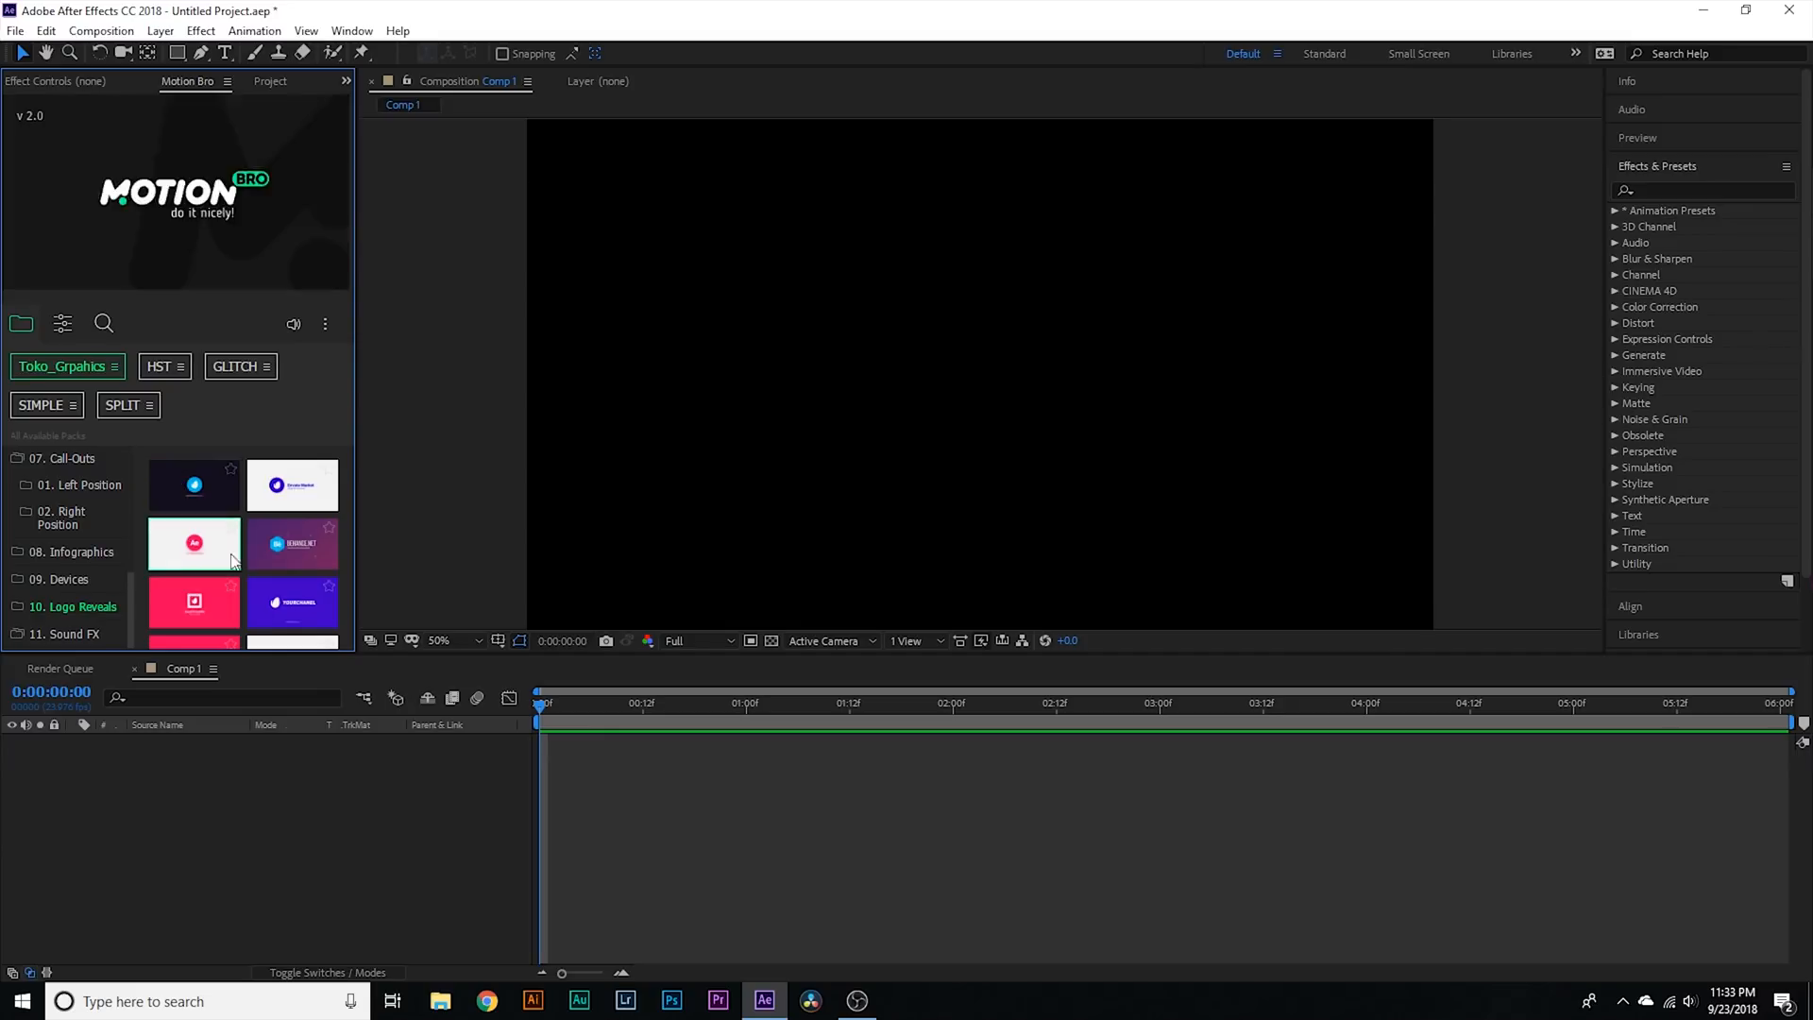
mouse_move(192, 543)
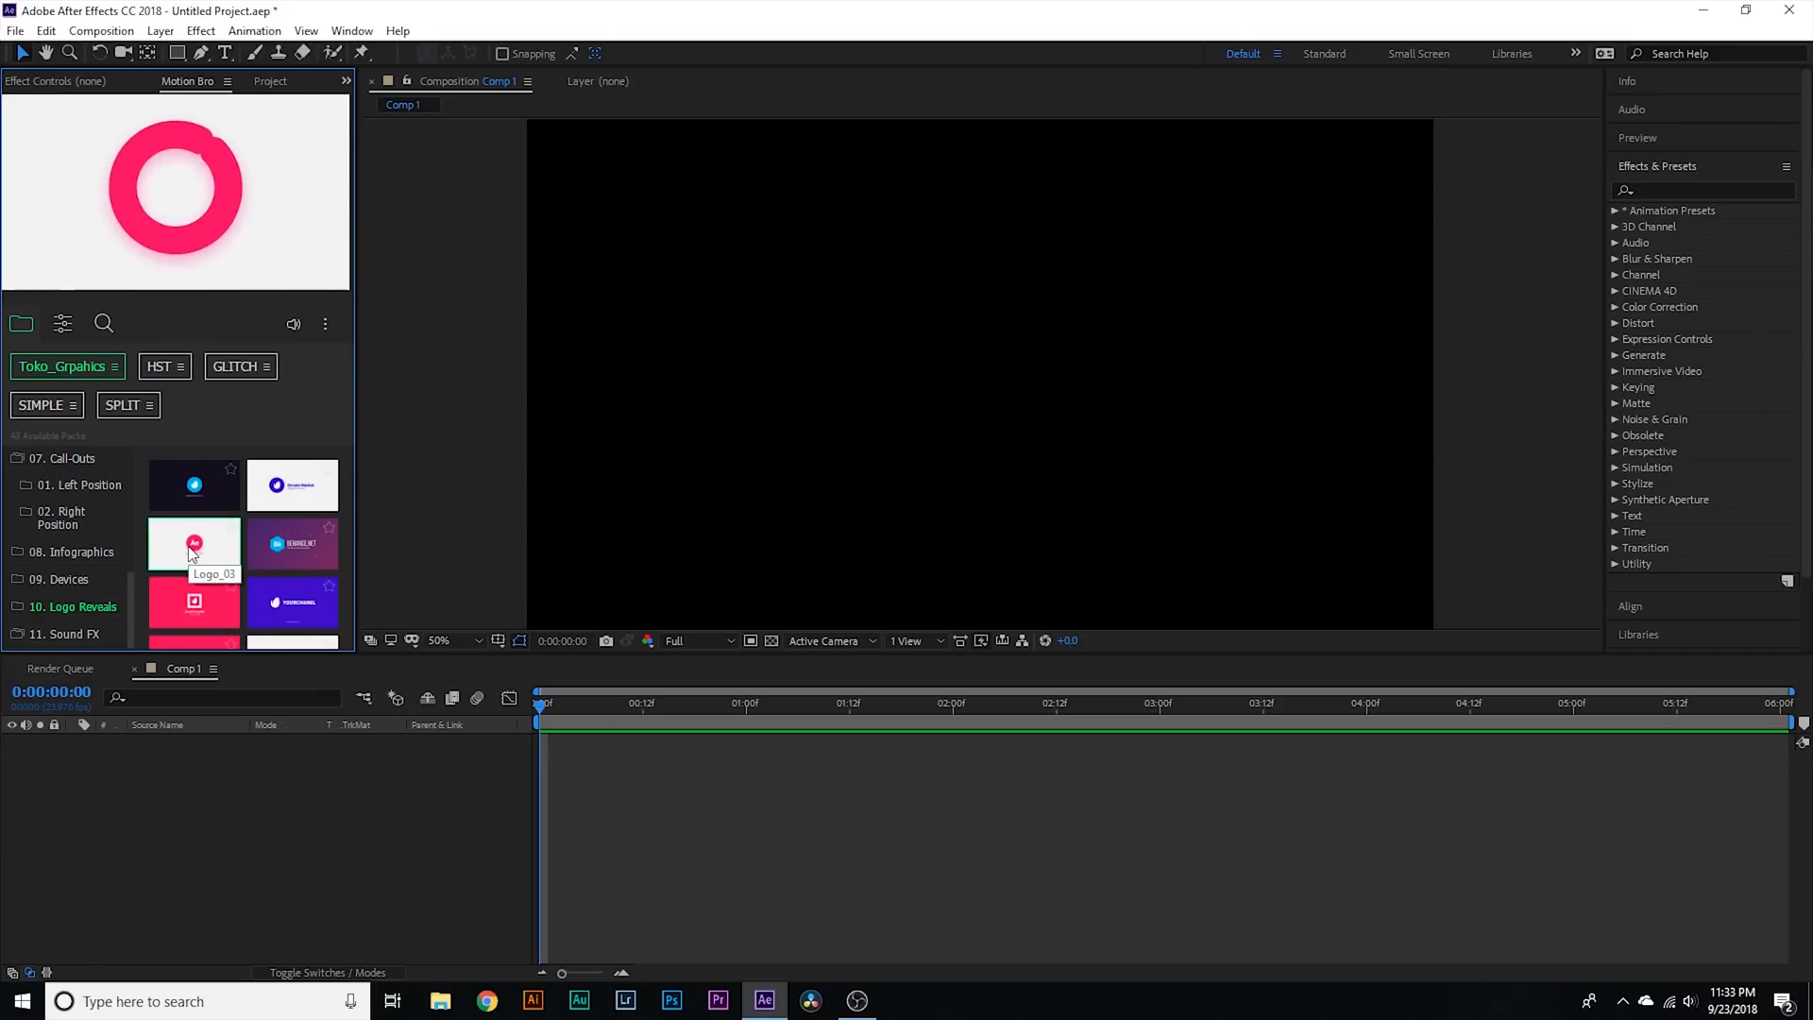